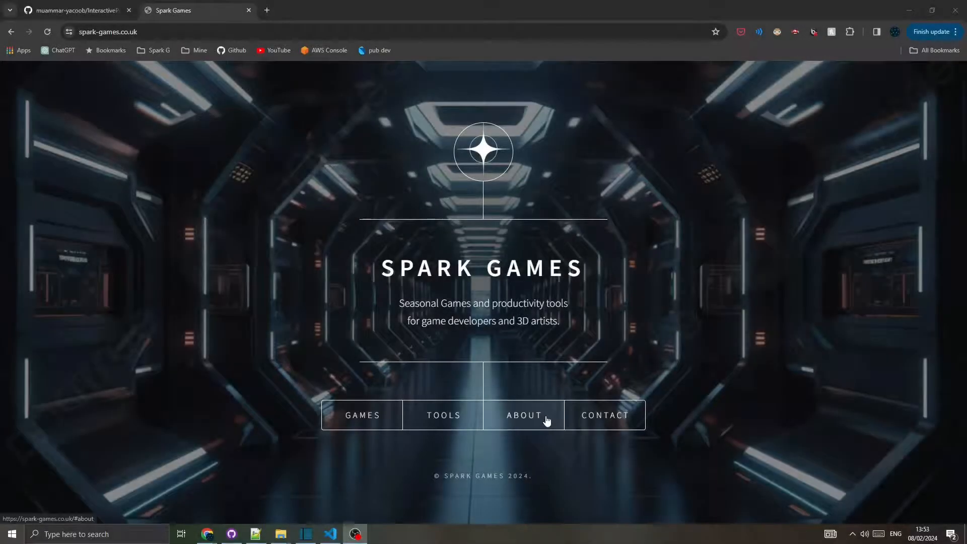
Explore the embedded 3D portfolio game in the About section, briefly visiting the linked Sketchfab models page
left_click(524, 415)
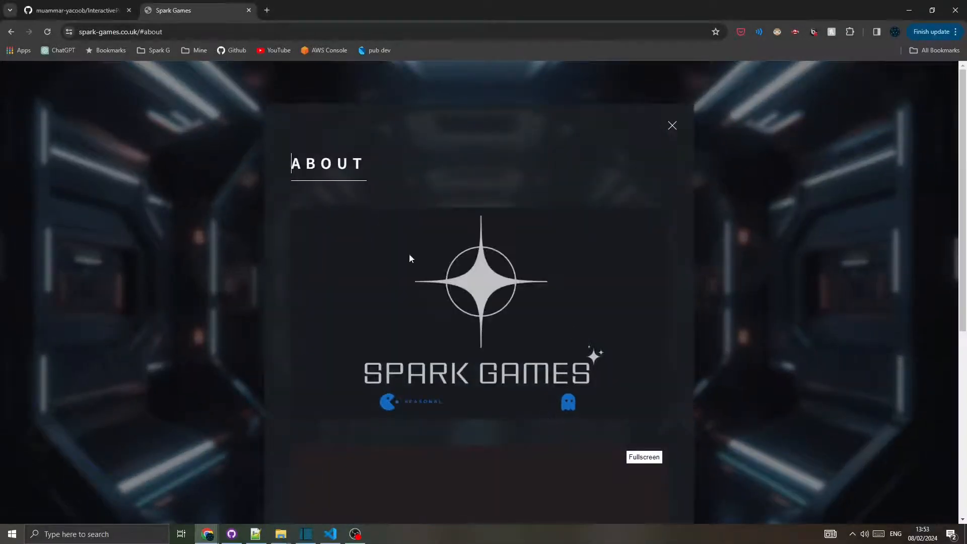
scroll("down", 3)
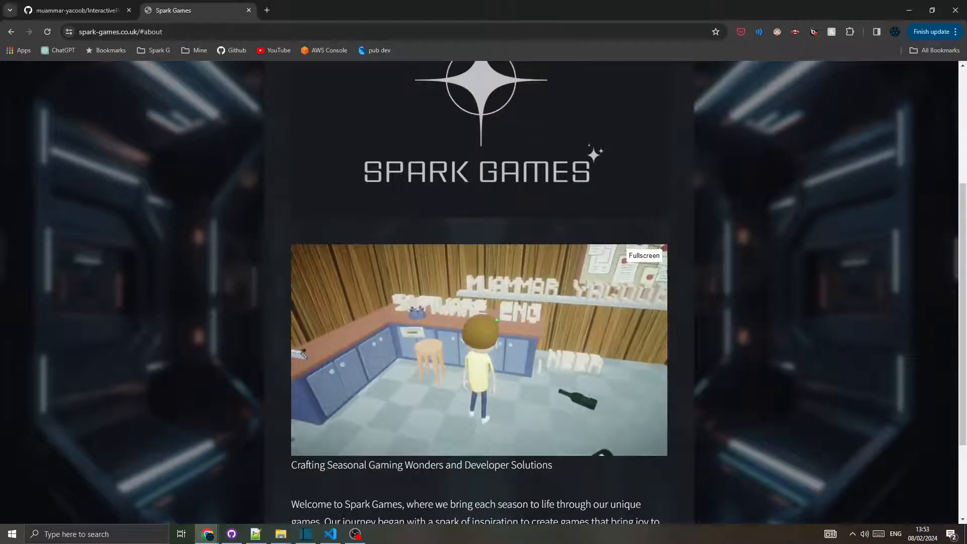
left_click(480, 350)
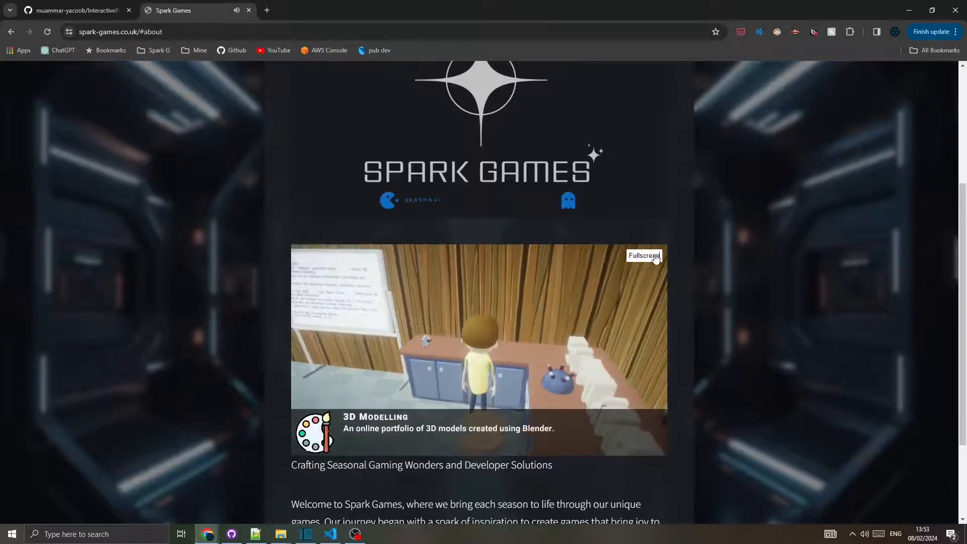
left_click(644, 255)
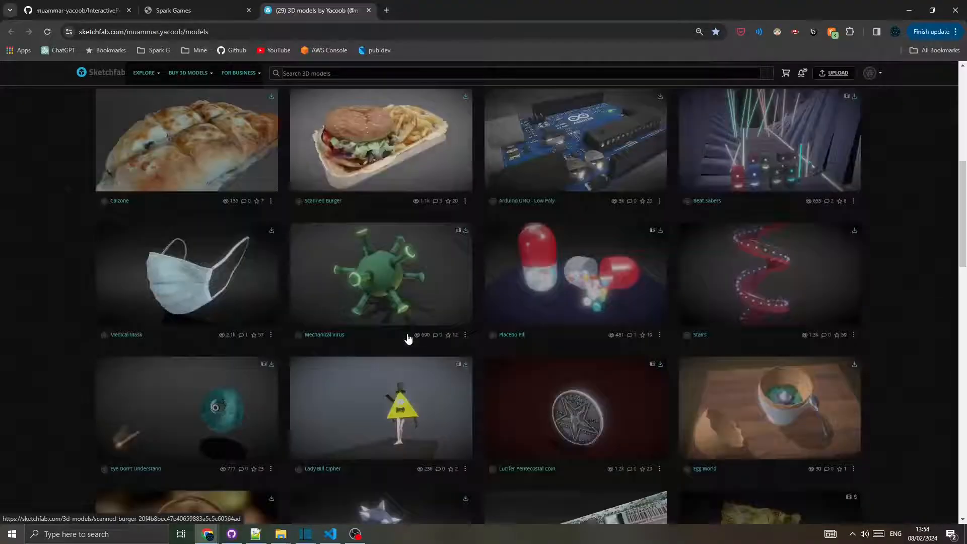
left_click(197, 10)
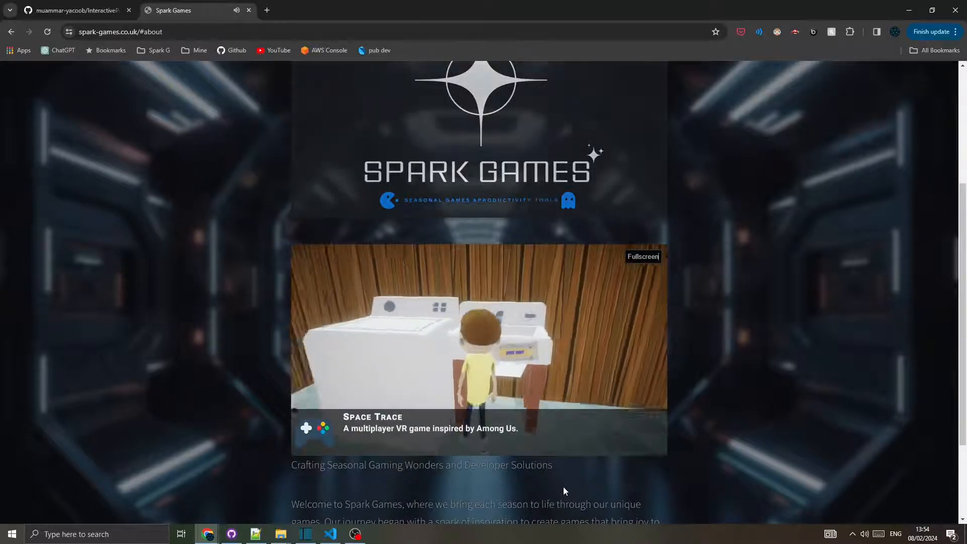
left_click(477, 349)
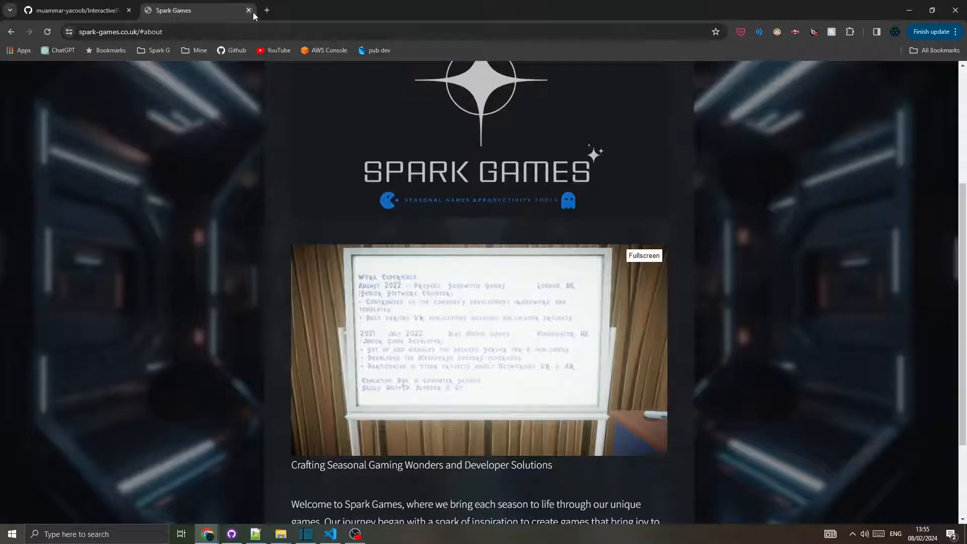
Start a fork of InteractivePortfolio3D and name the new repository MyCV3D
left_click(249, 10)
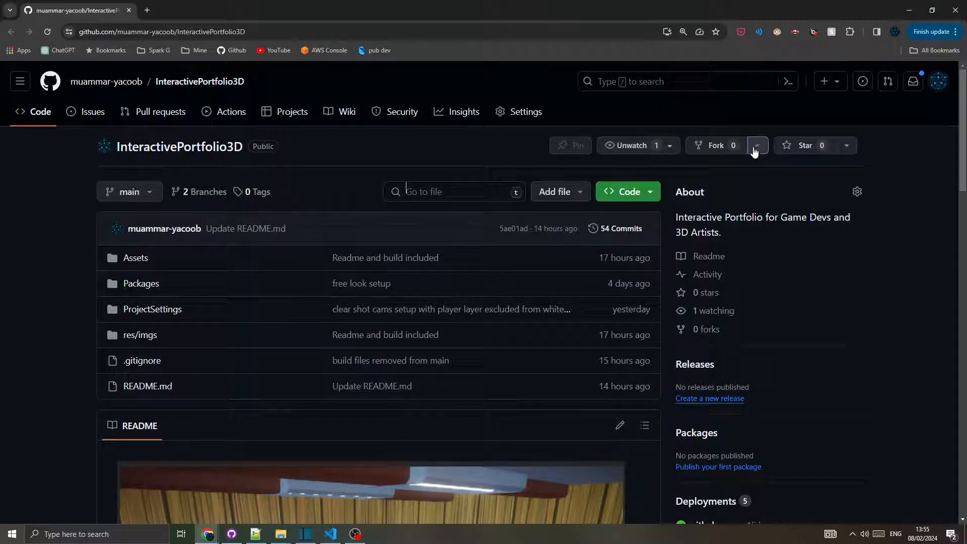
mouse_move(721, 151)
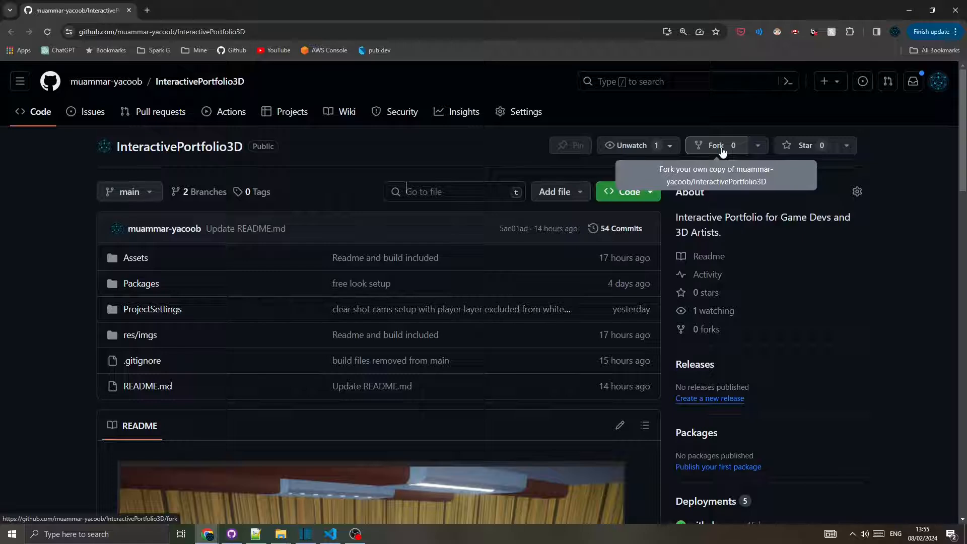
left_click(715, 145)
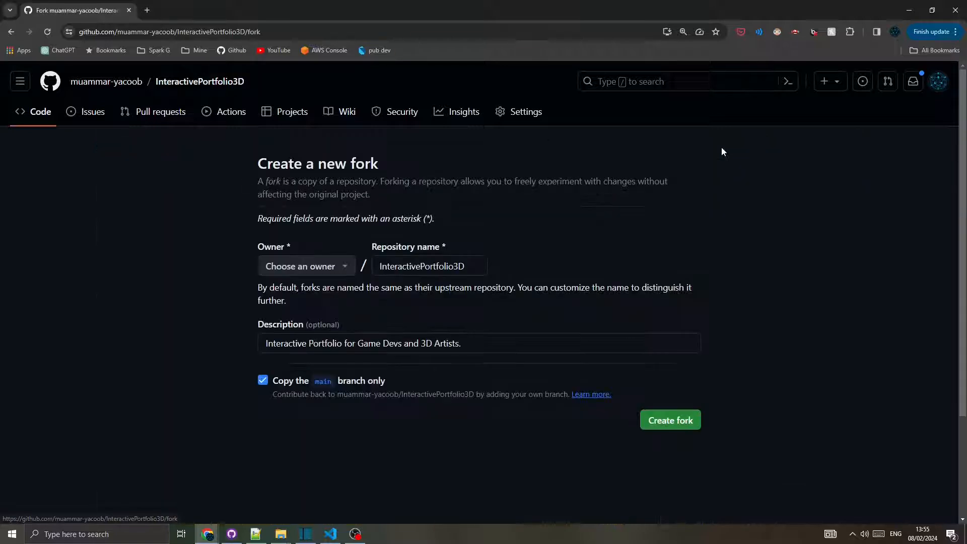
left_click(430, 266)
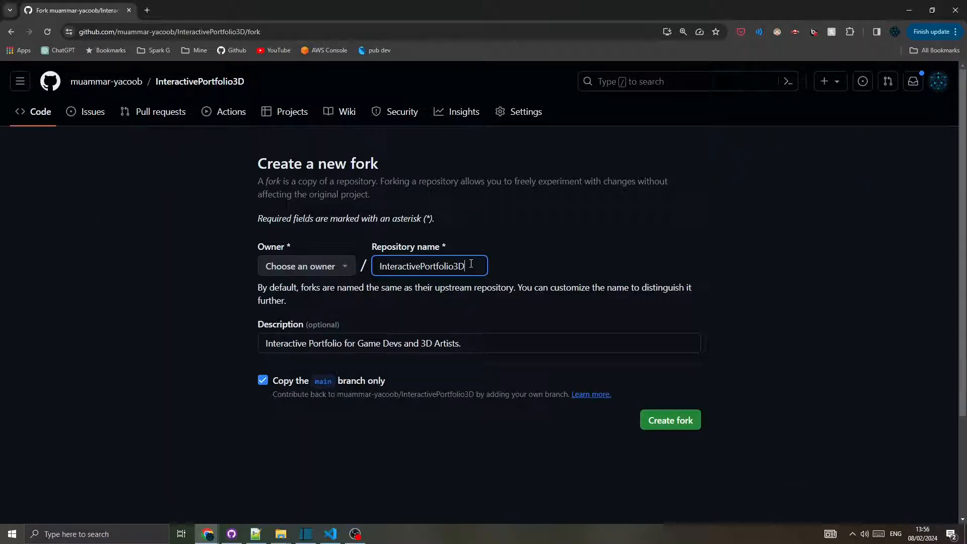
type("MyCV3D")
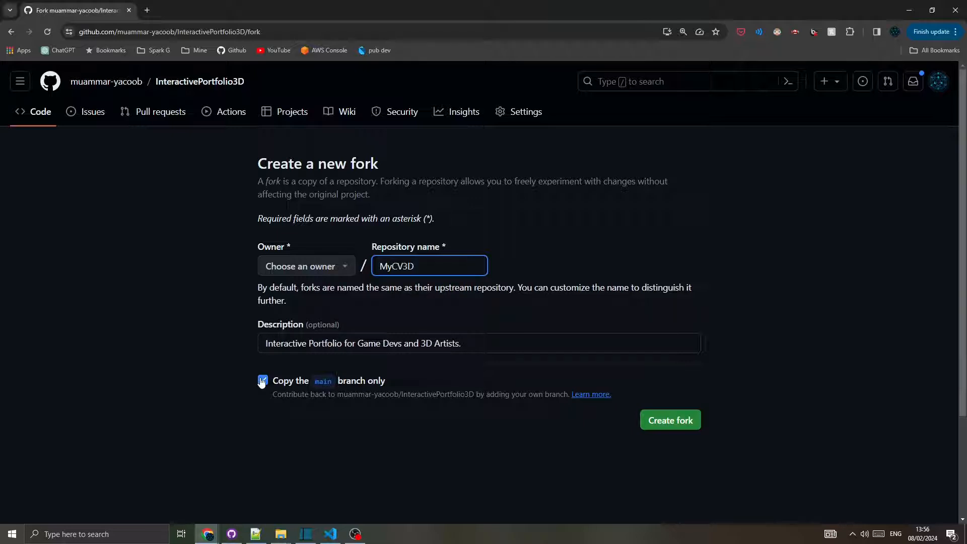
Copy all branches, make Spark-Games the owner, and create the fork
left_click(262, 380)
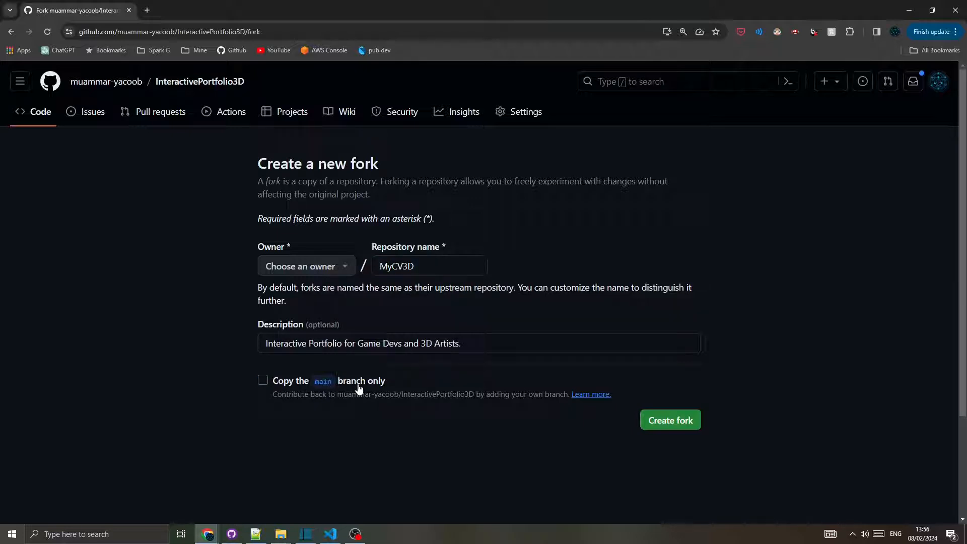
left_click(305, 266)
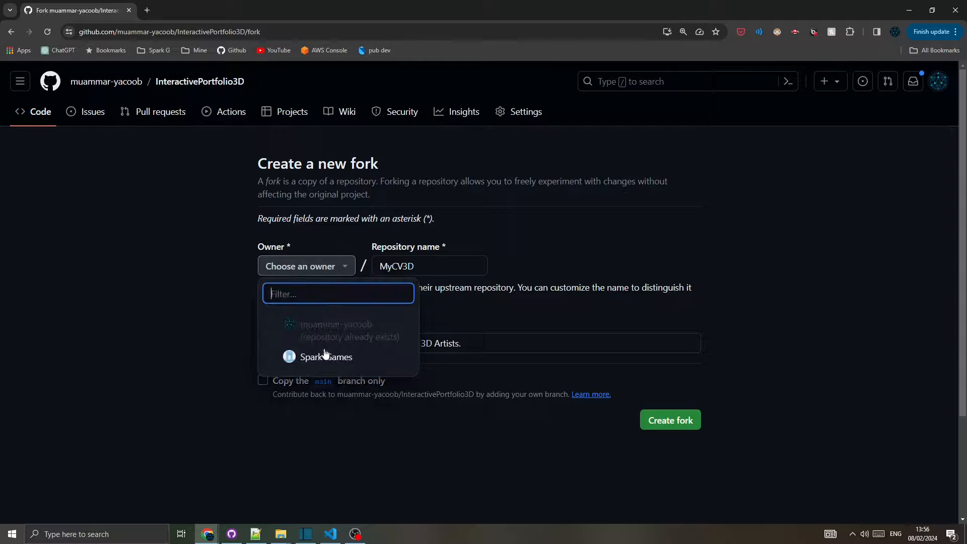
left_click(326, 357)
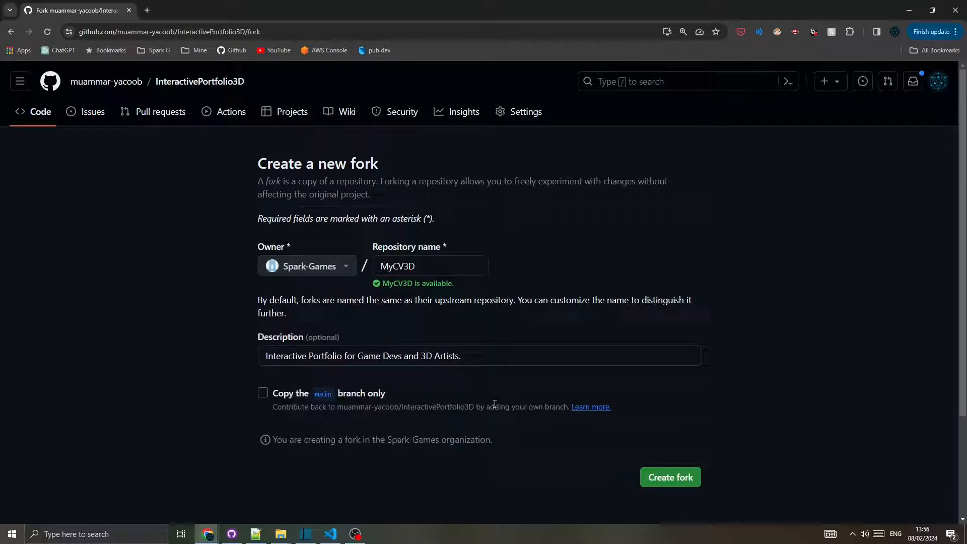
left_click(670, 476)
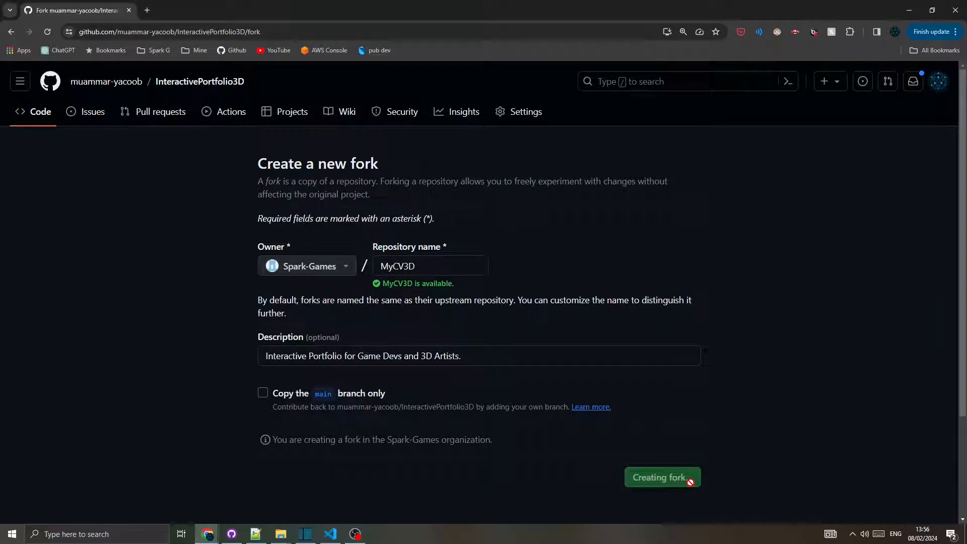
On the gh-pages branch, show StreamingAssets/CV.json and mark the Name line
left_click(661, 476)
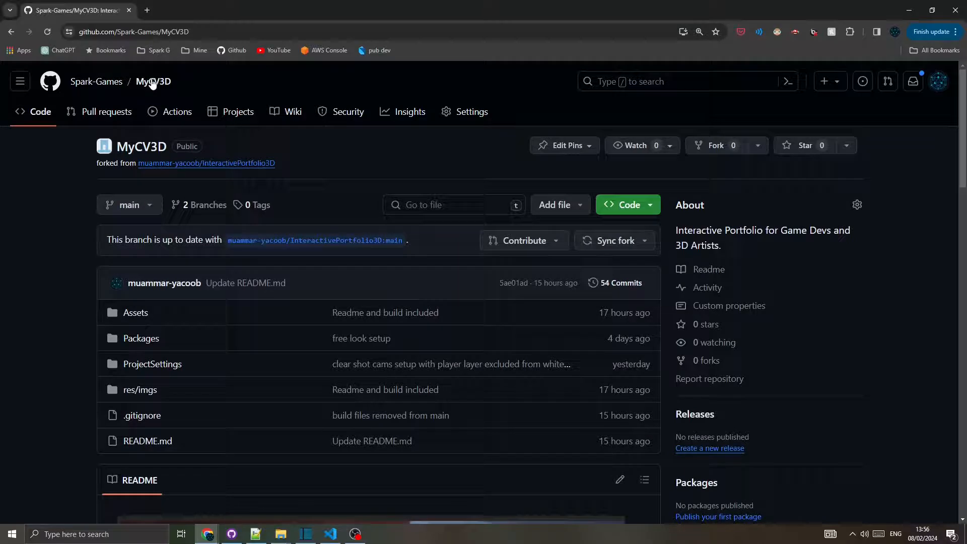
left_click(128, 205)
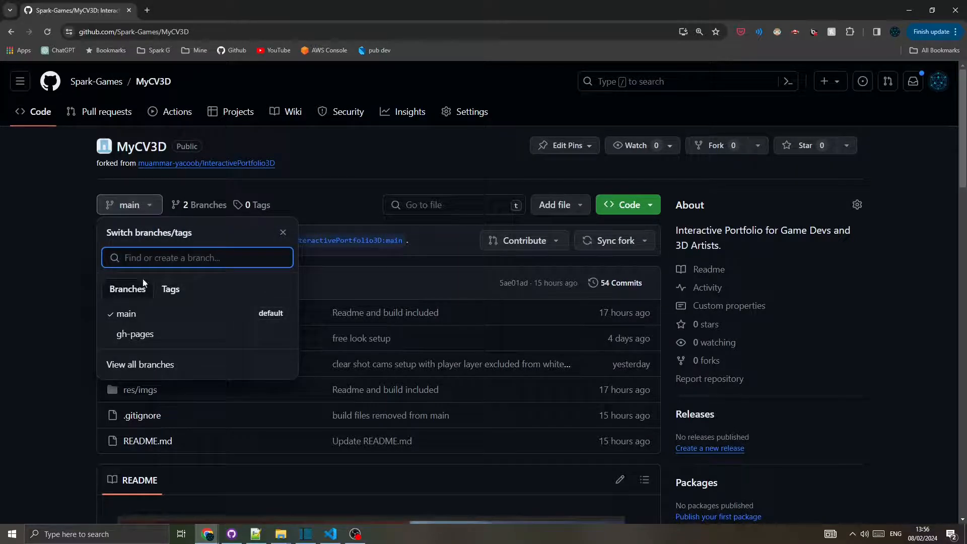
left_click(134, 333)
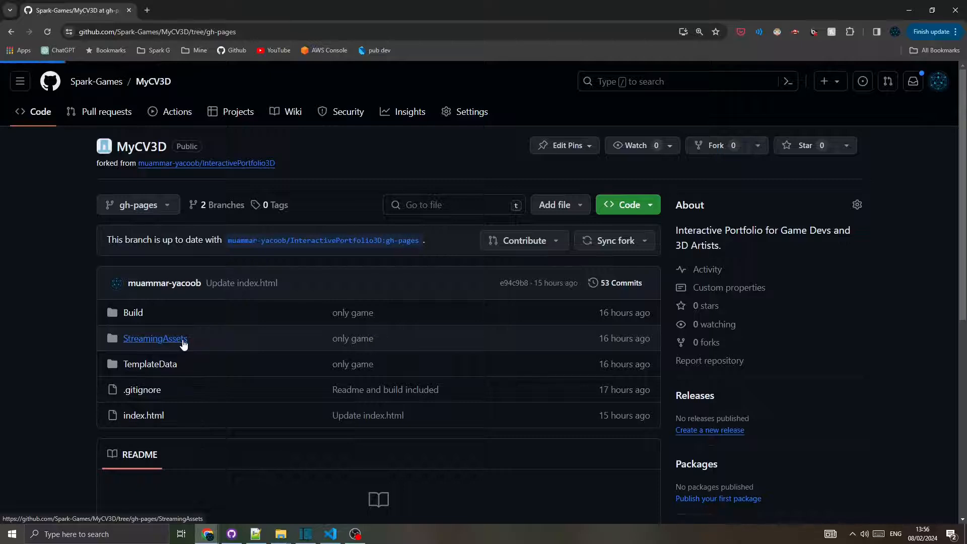
left_click(156, 338)
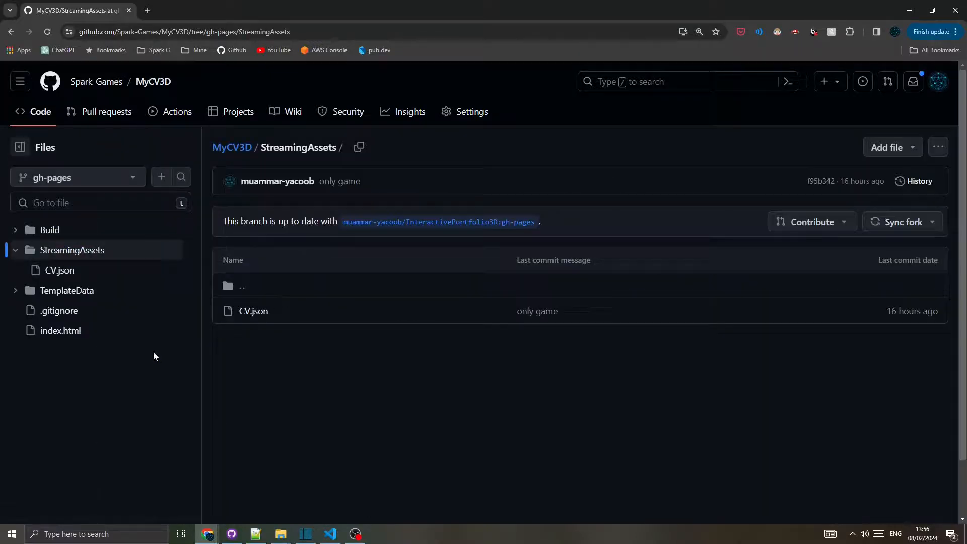
left_click(253, 311)
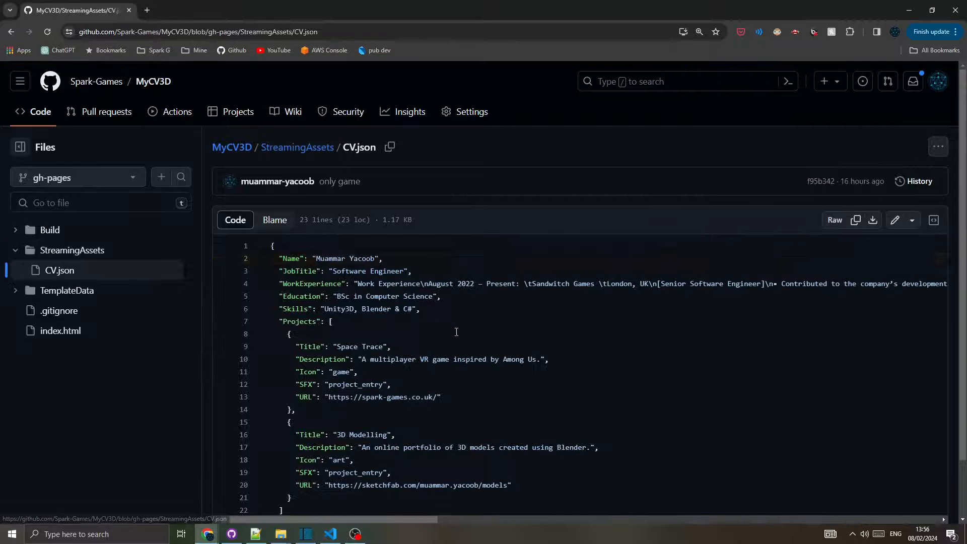
left_click(246, 259)
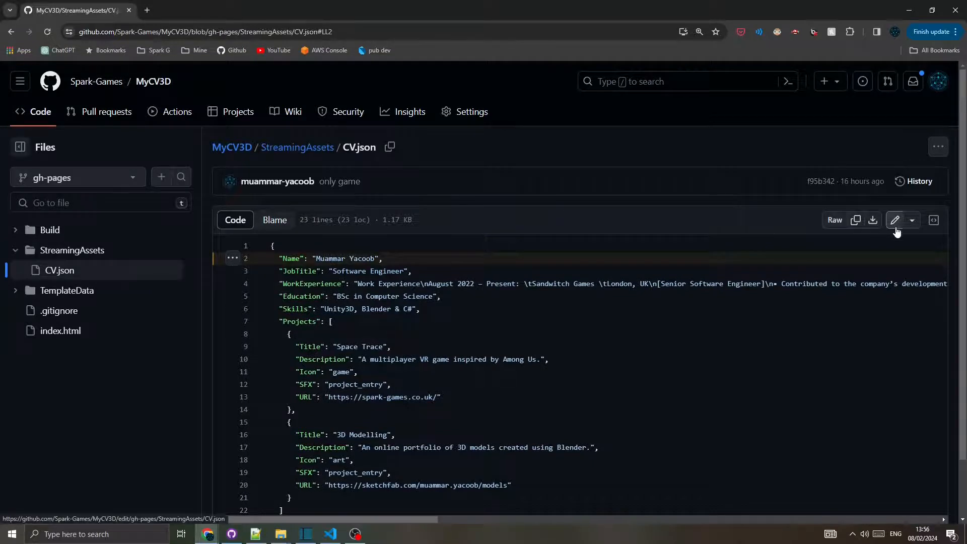
Edit CV.json so Name is John Doe and JobTitle is 3D Artist, and commit to gh-pages
left_click(895, 221)
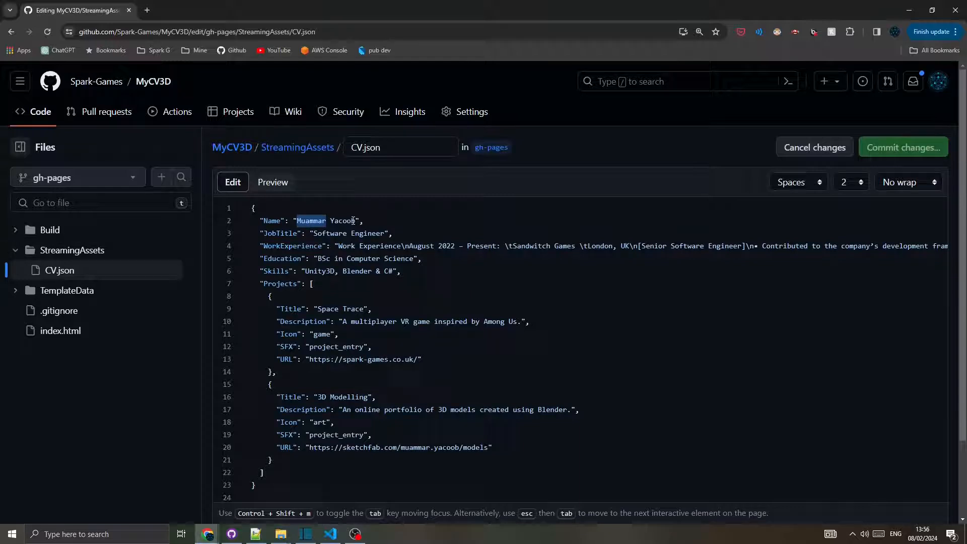
type("John")
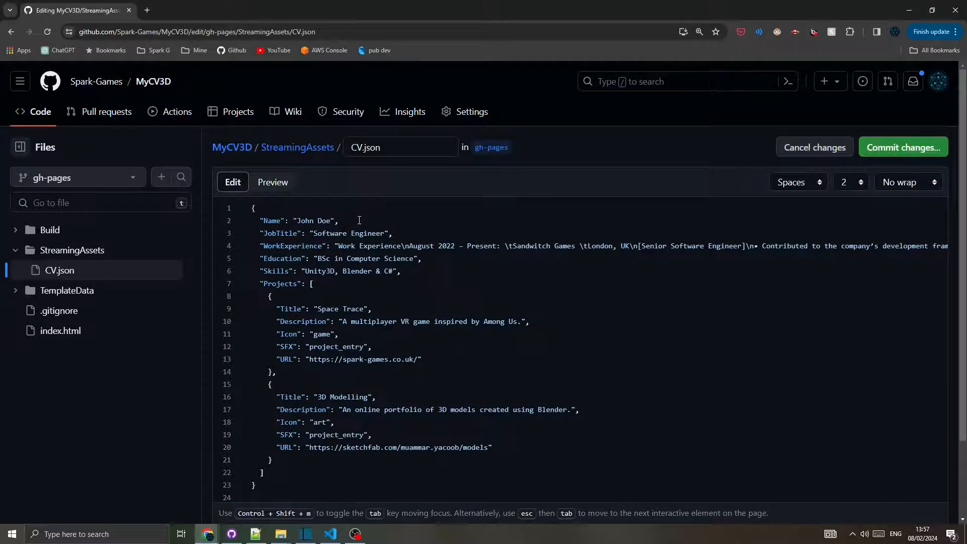
double_click(330, 233)
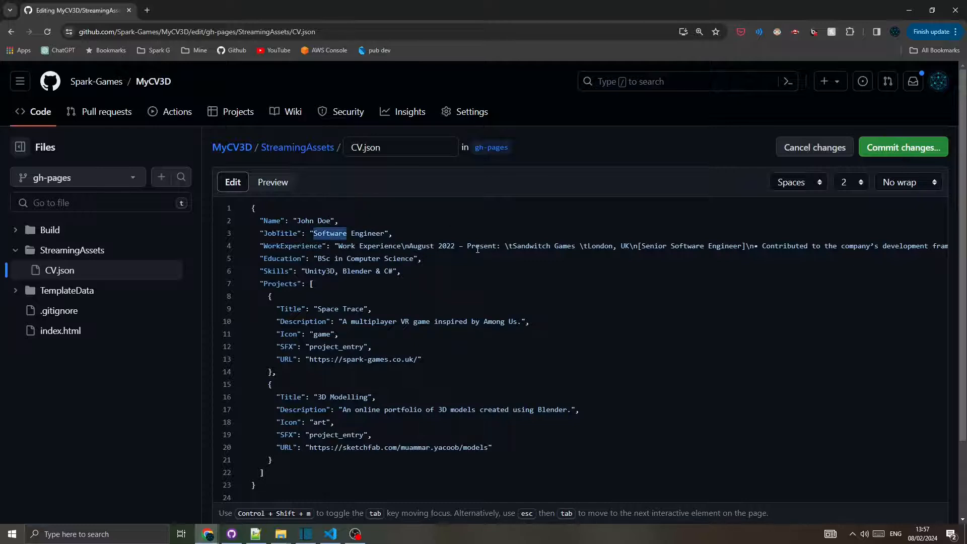
type("3D Artist")
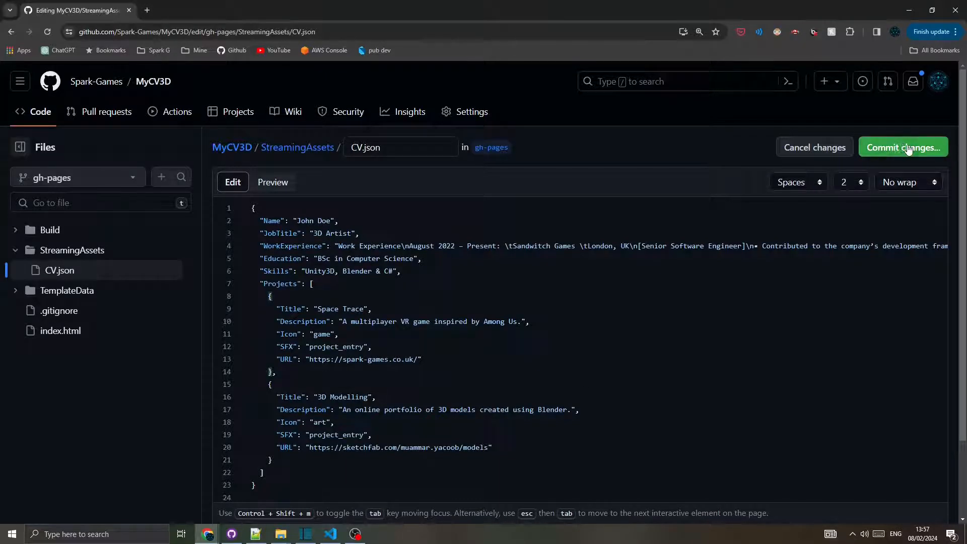
left_click(903, 147)
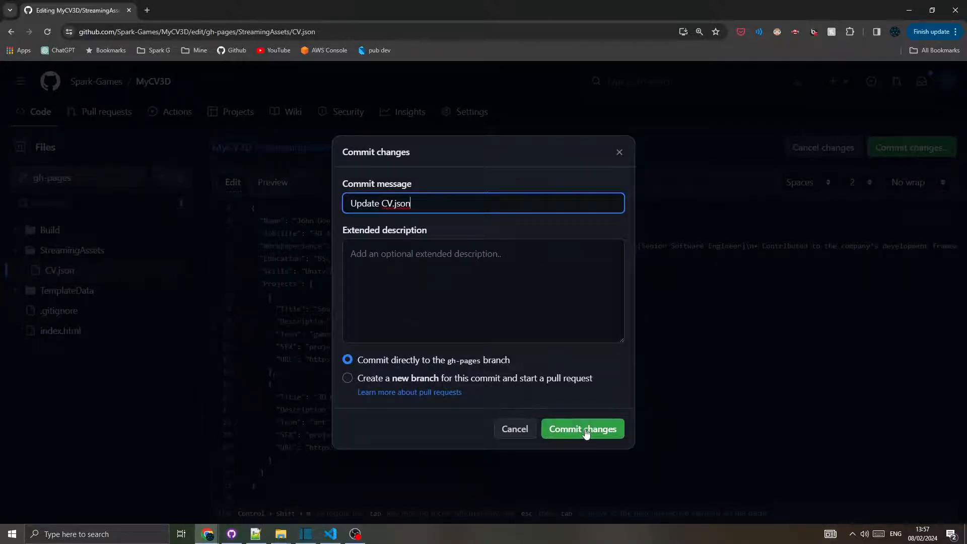
left_click(582, 430)
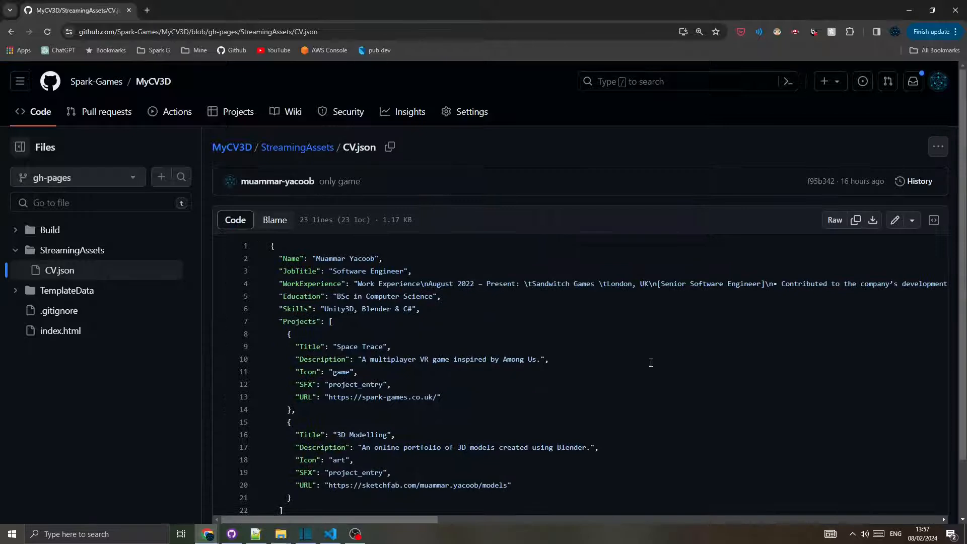
Follow the pages build and deployment run in Actions and visit the deployed github.io site
left_click(153, 81)
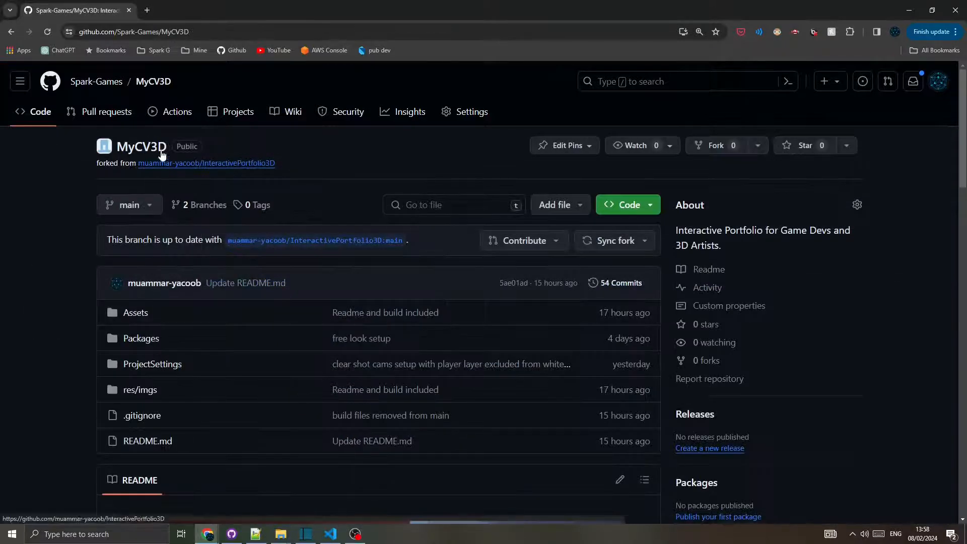
left_click(176, 112)
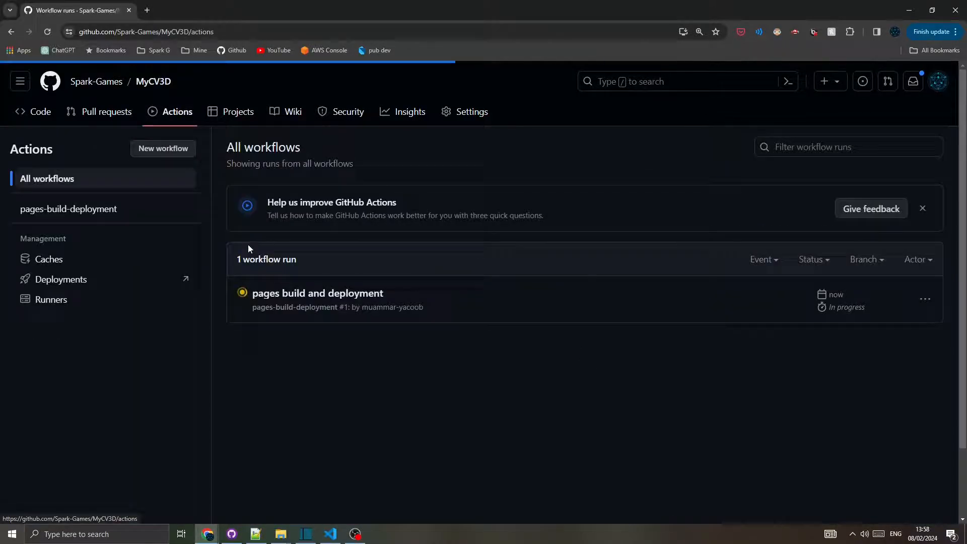
left_click(318, 293)
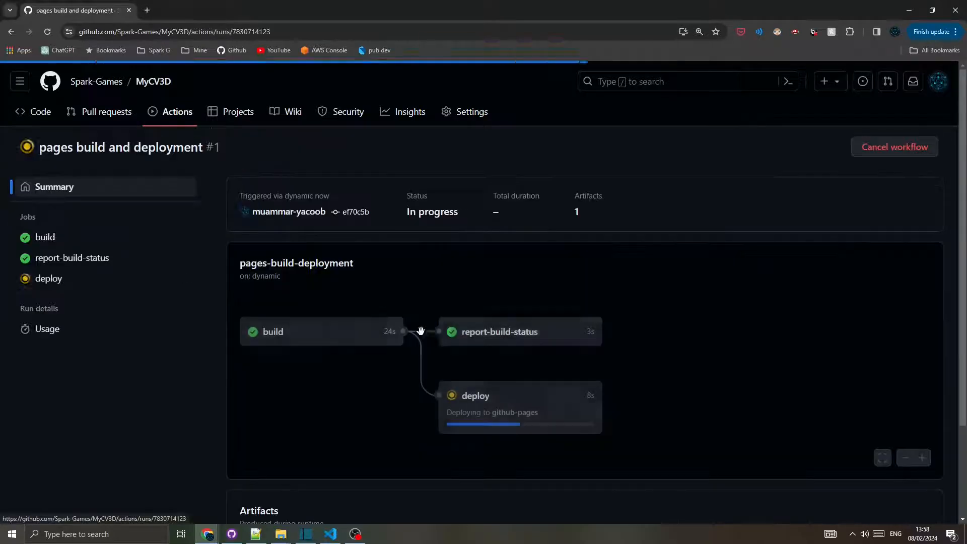
mouse_move(589, 438)
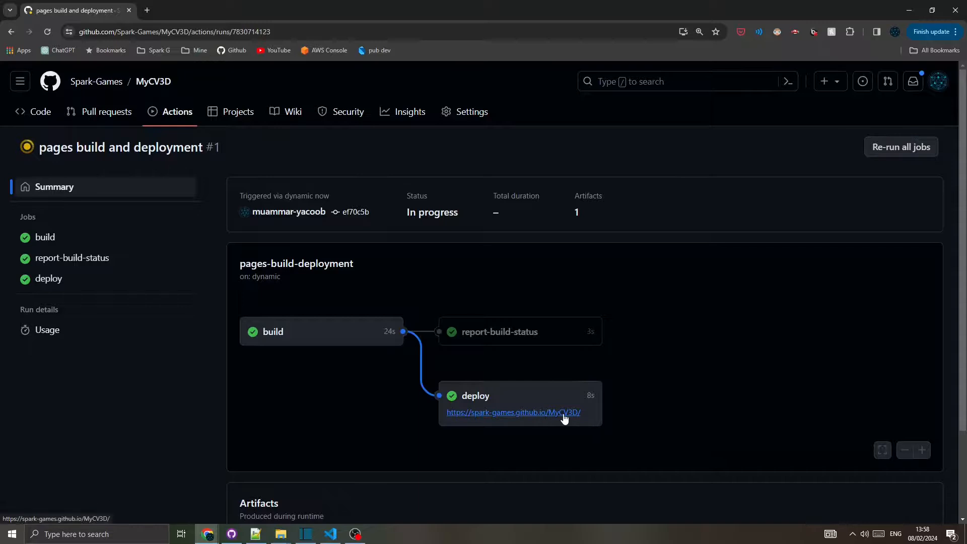
left_click(513, 412)
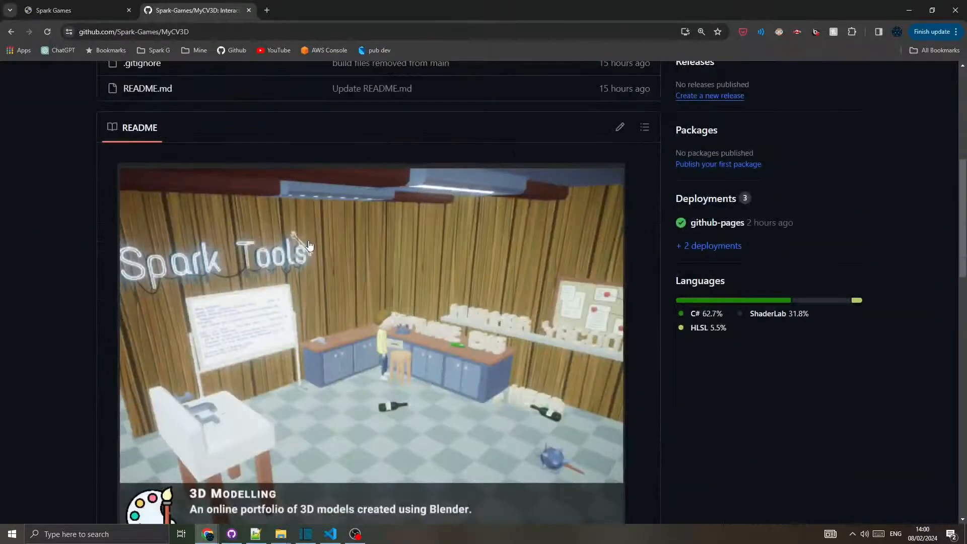
Copy the iframe snippet from the README's Embed in Your Website section
scroll("down", 3)
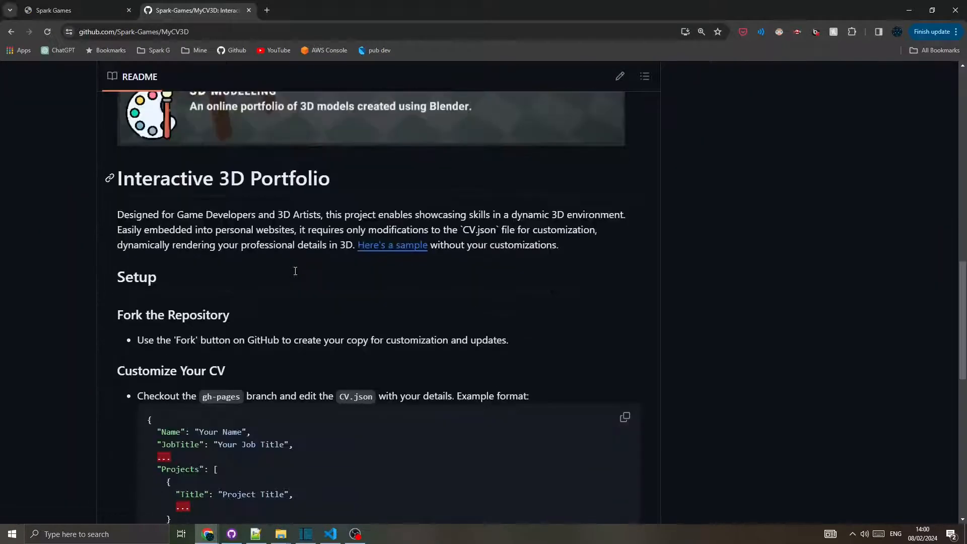
scroll("down", 3)
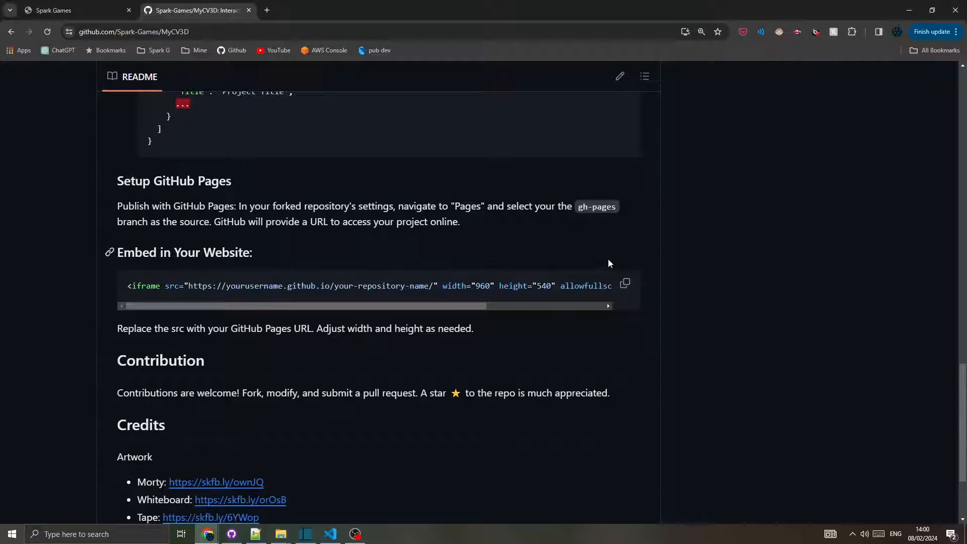
left_click(626, 285)
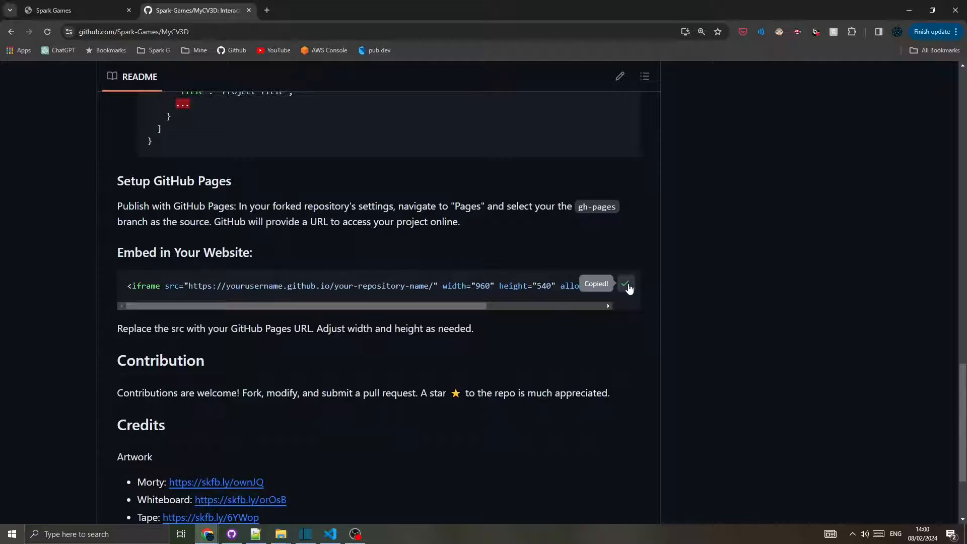
left_click(331, 534)
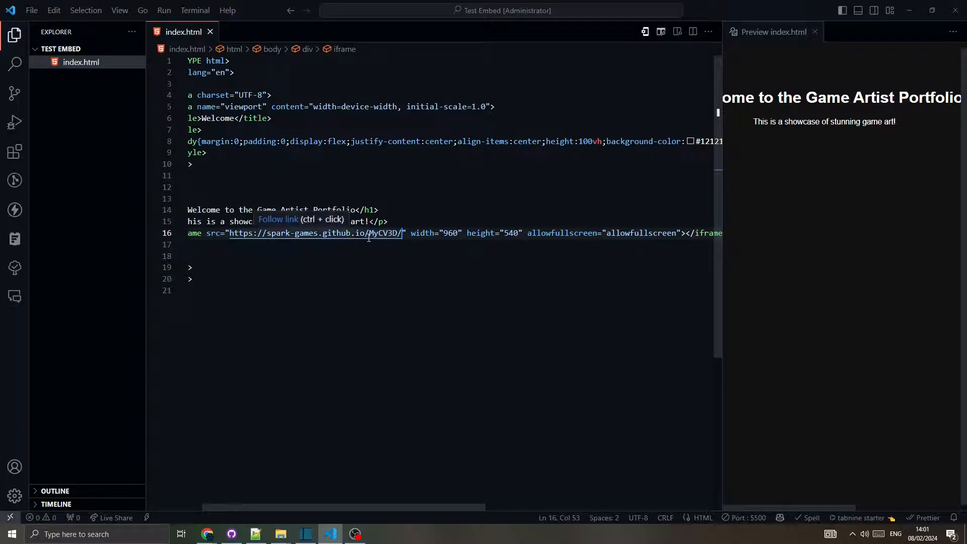
mouse_move(421, 233)
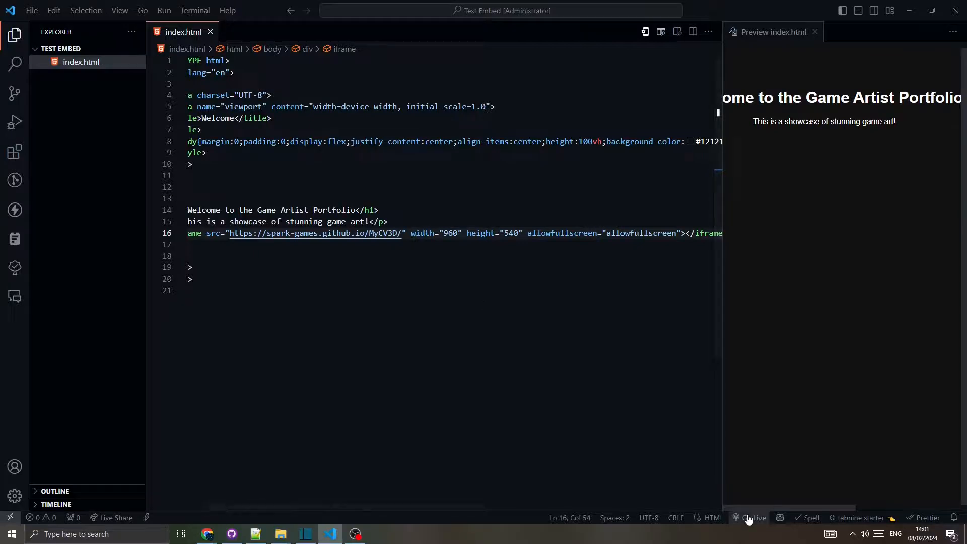
Serve index.html with the MyCV3D iframe on the local live server via Go Live
left_click(754, 518)
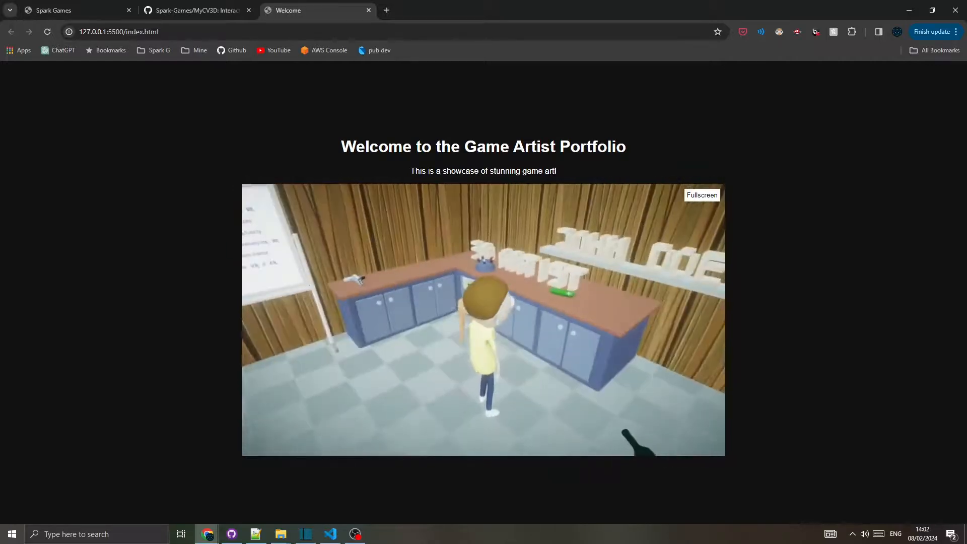
Take control of the embedded 3D portfolio on the 127.0.0.1:5500 page
left_click(482, 317)
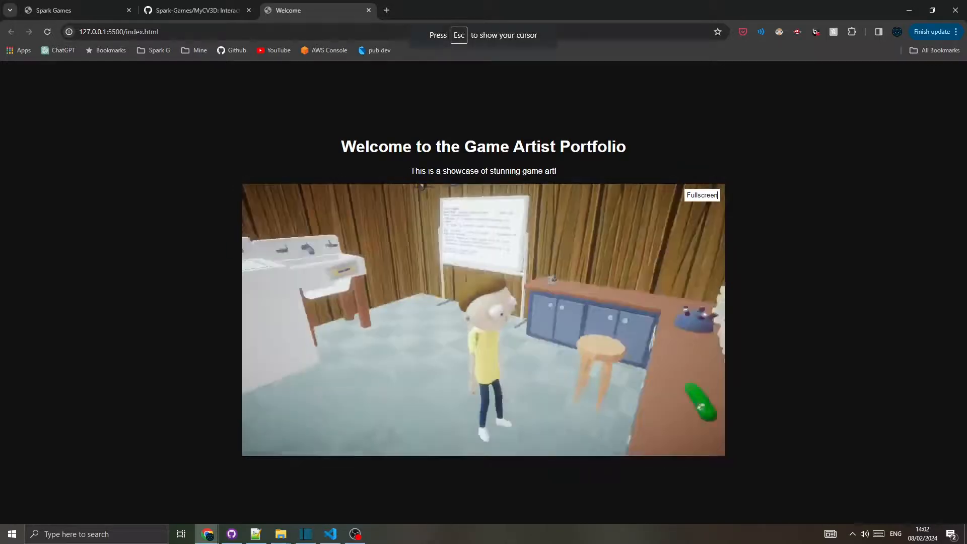